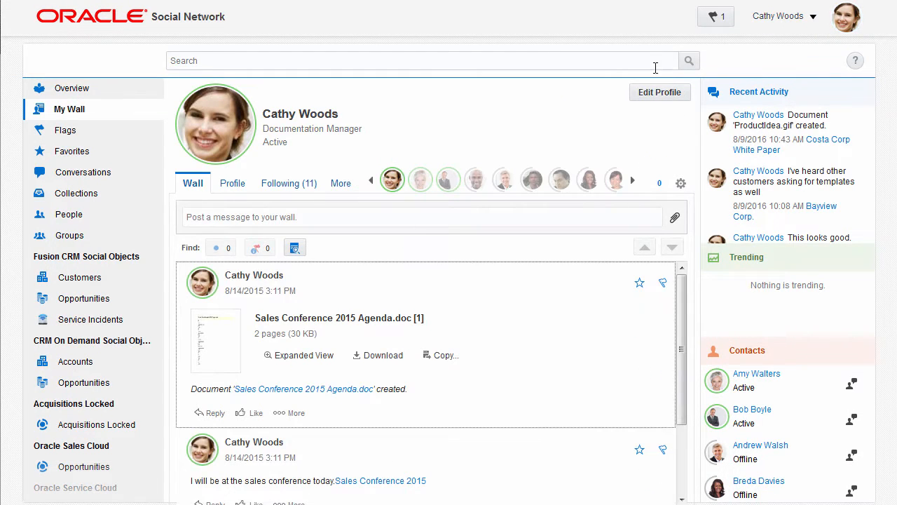
pyautogui.click(659, 92)
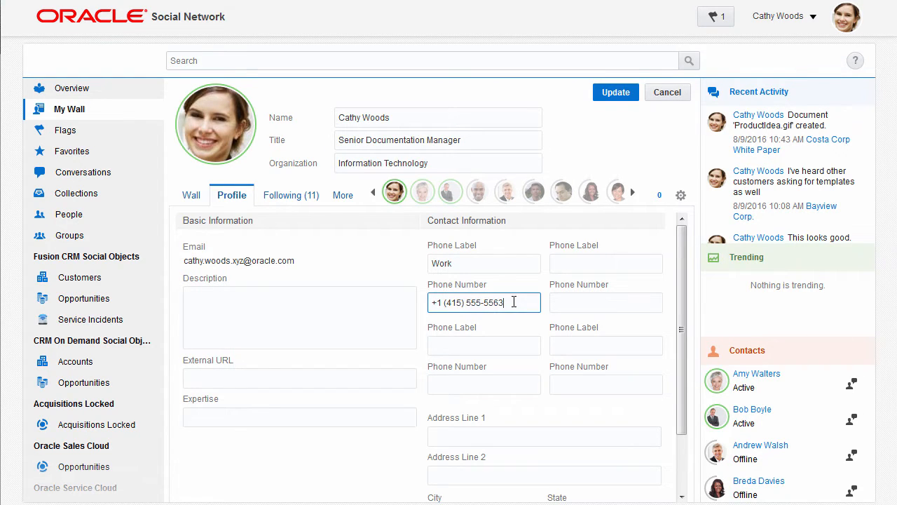
pyautogui.click(614, 92)
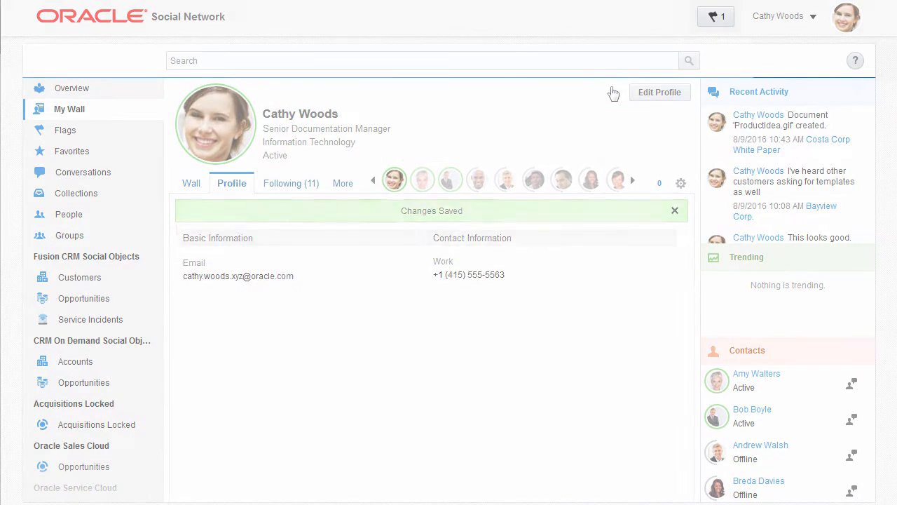
# Step: Post 'I will be at the sales conference today.' on the wall, referencing Sales Conference 2016
pyautogui.click(191, 183)
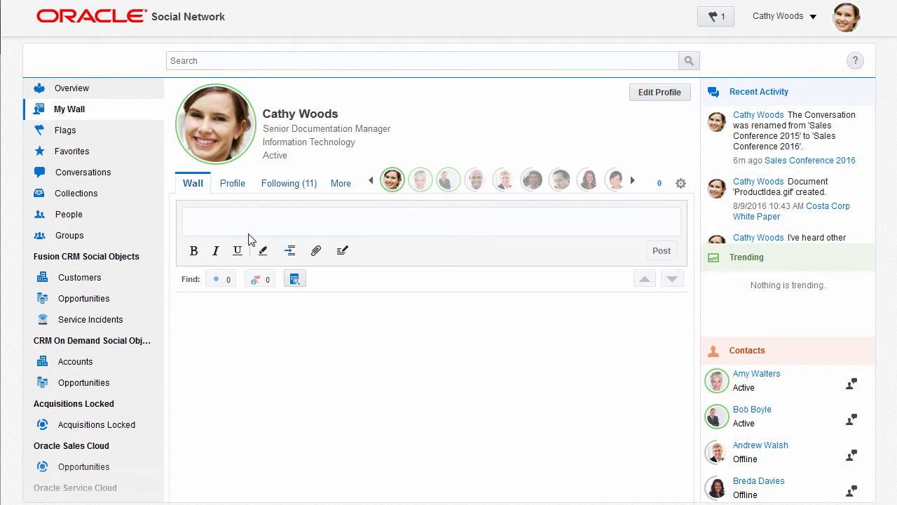
pyautogui.click(431, 221)
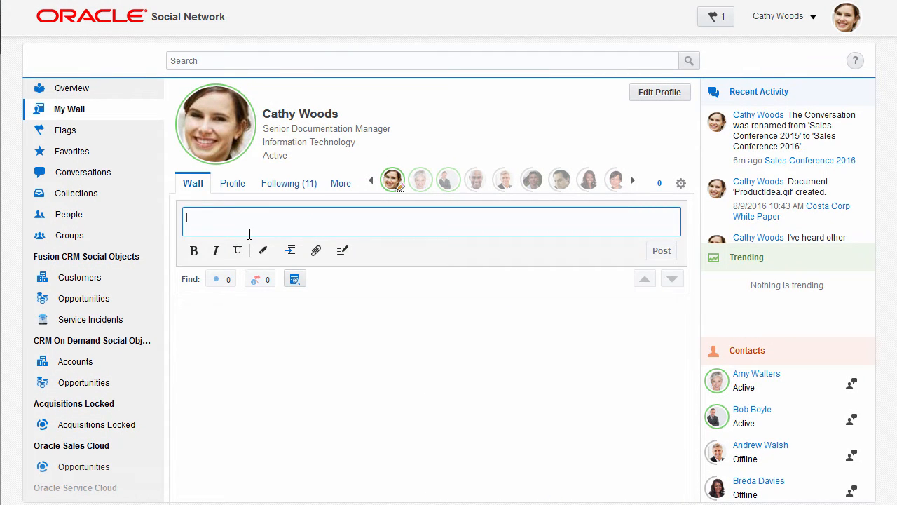
pyautogui.write('I will be at the sales conference today.')
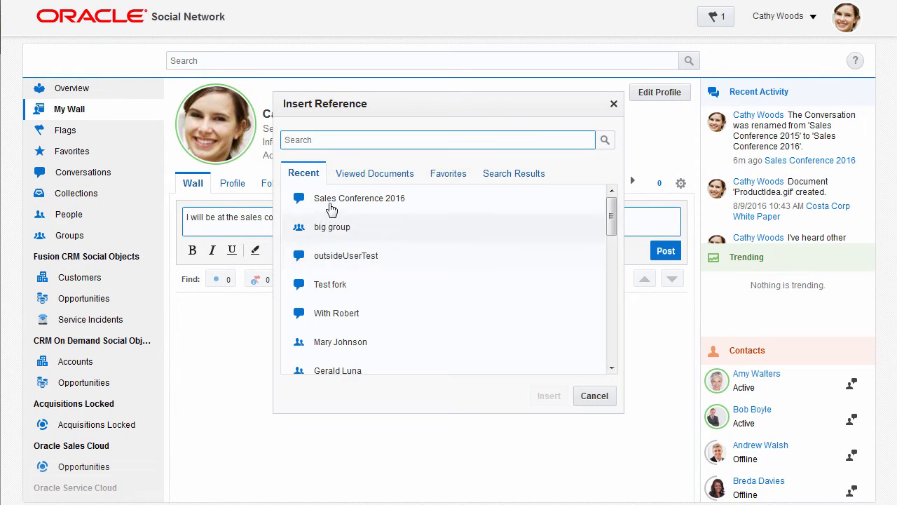
pyautogui.click(360, 198)
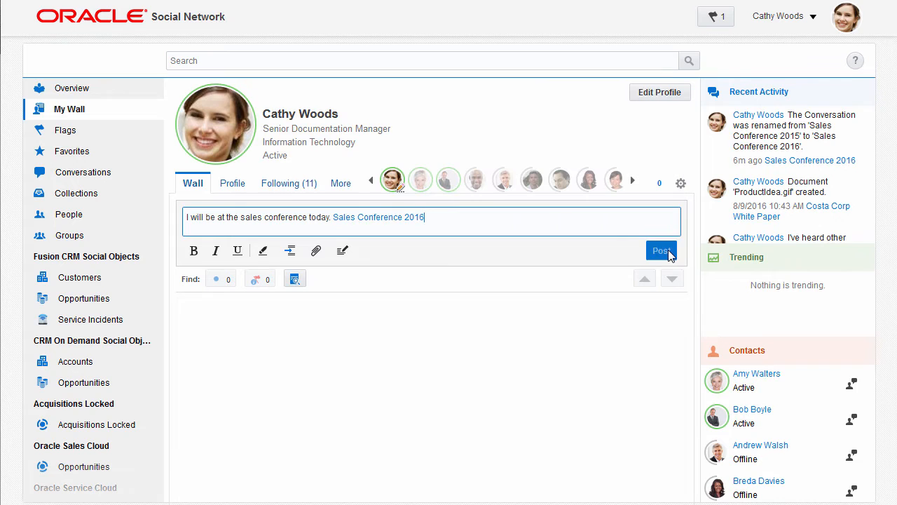
pyautogui.click(661, 251)
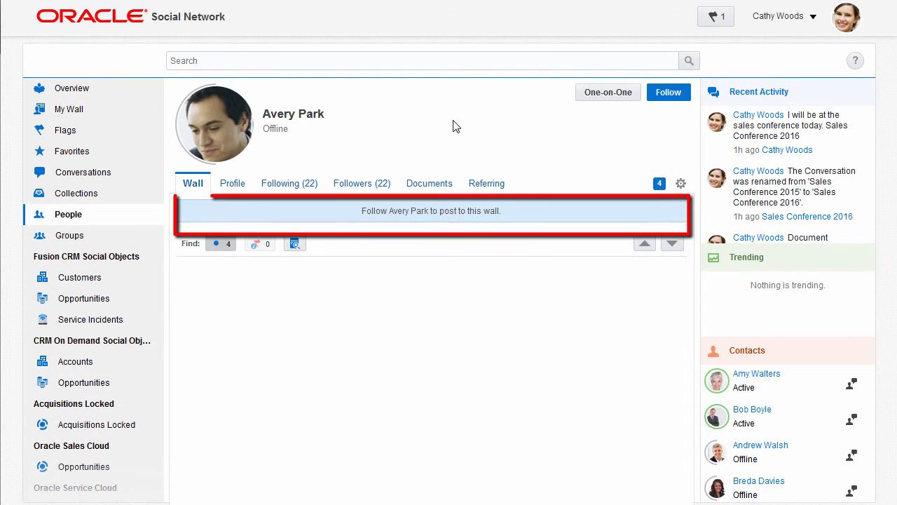
pyautogui.click(668, 92)
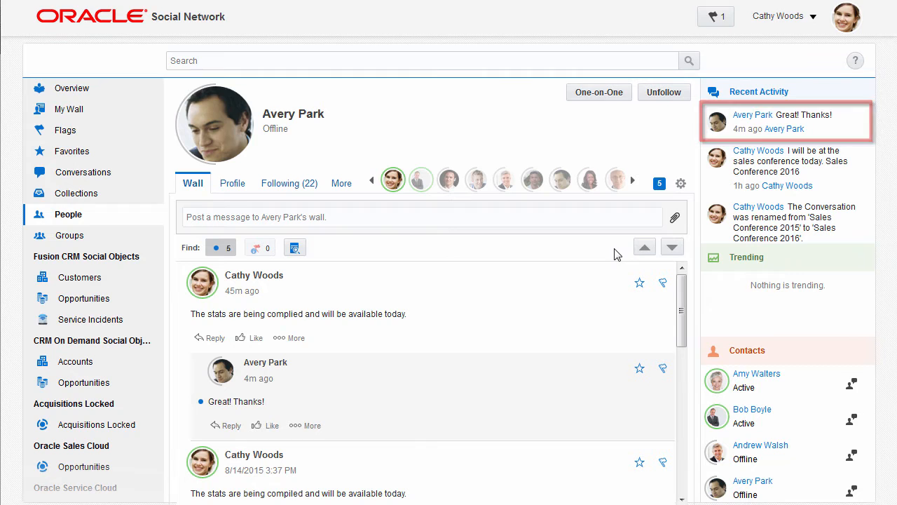
pyautogui.click(68, 213)
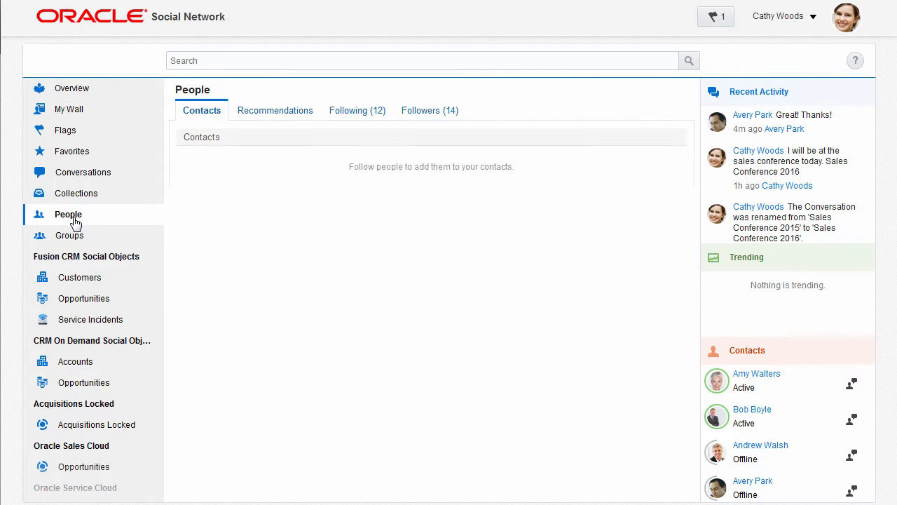
pyautogui.click(275, 110)
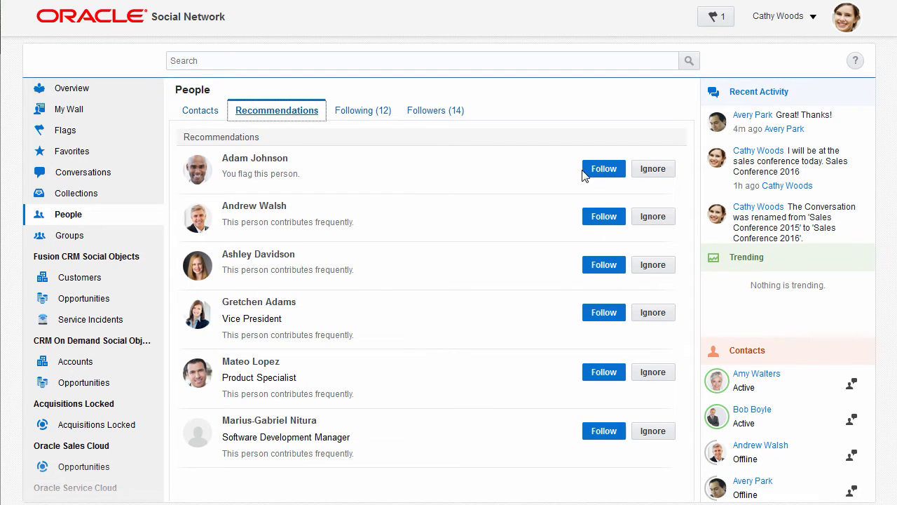
pyautogui.moveTo(603, 169)
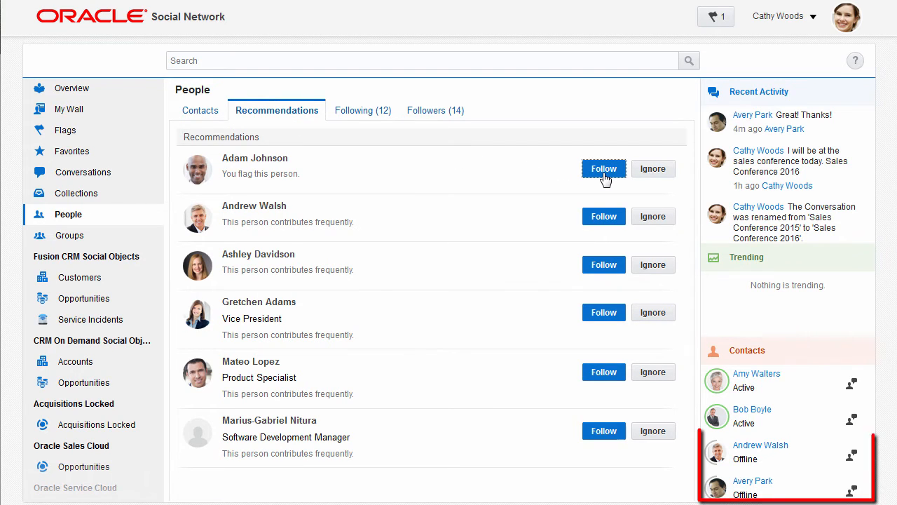
pyautogui.click(603, 168)
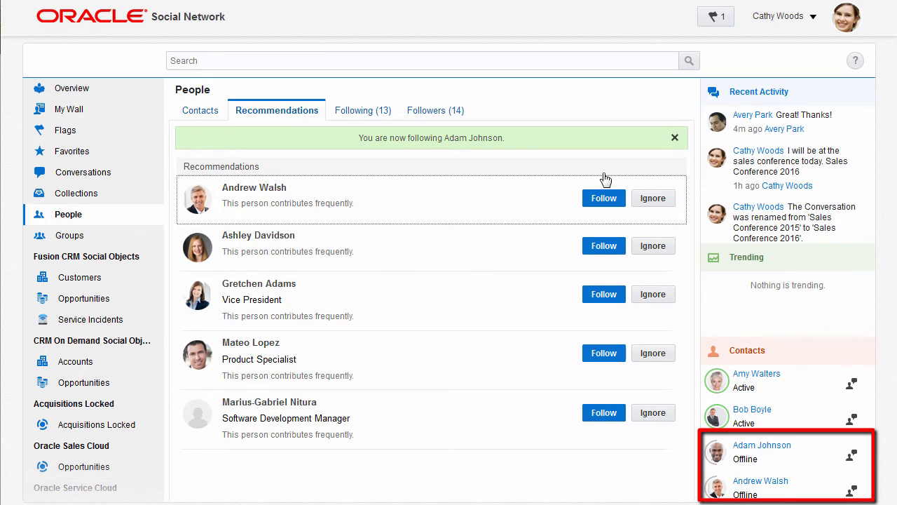
pyautogui.click(675, 137)
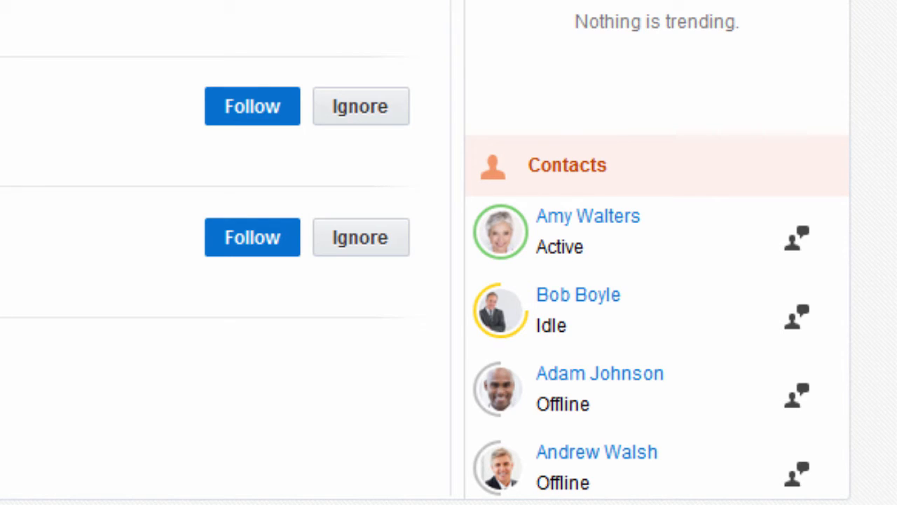
pyautogui.moveTo(500, 231)
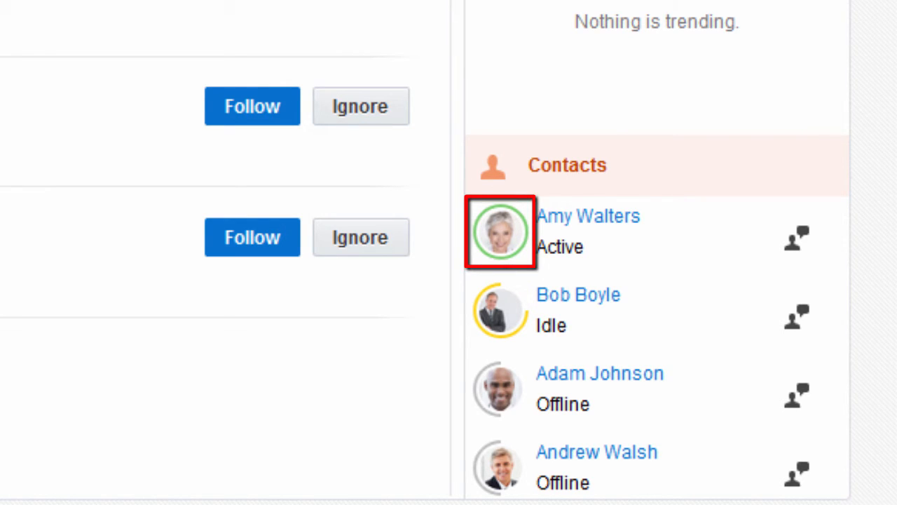